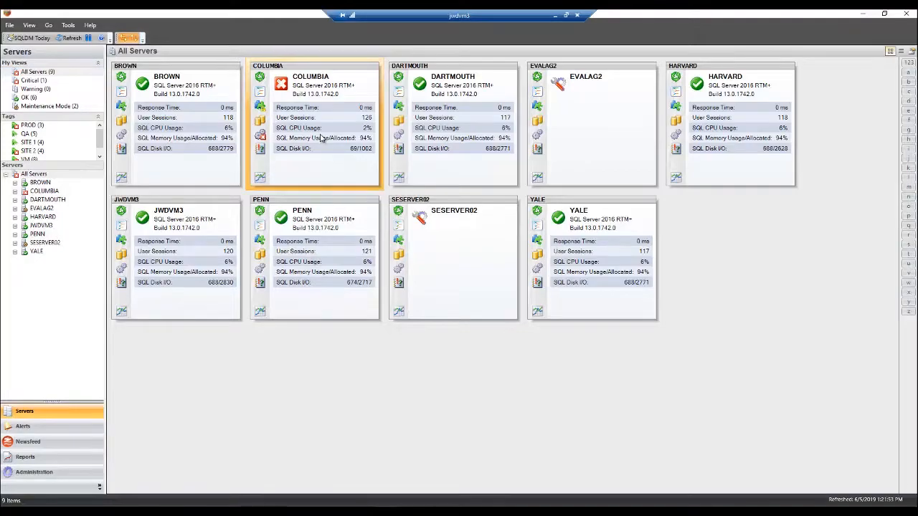
Step: Drill into server COLUMBIA and show its Tempdb Summary with space charts and sessions list
double_click(310, 76)
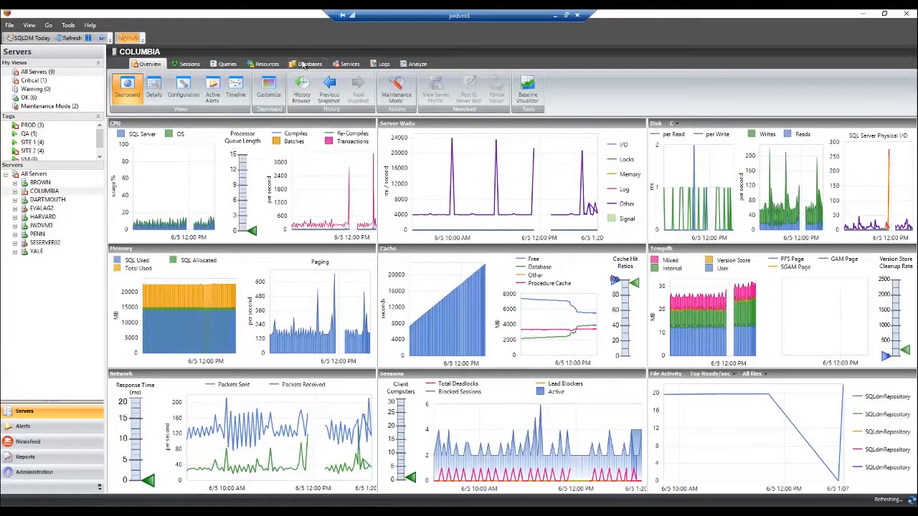
click(307, 63)
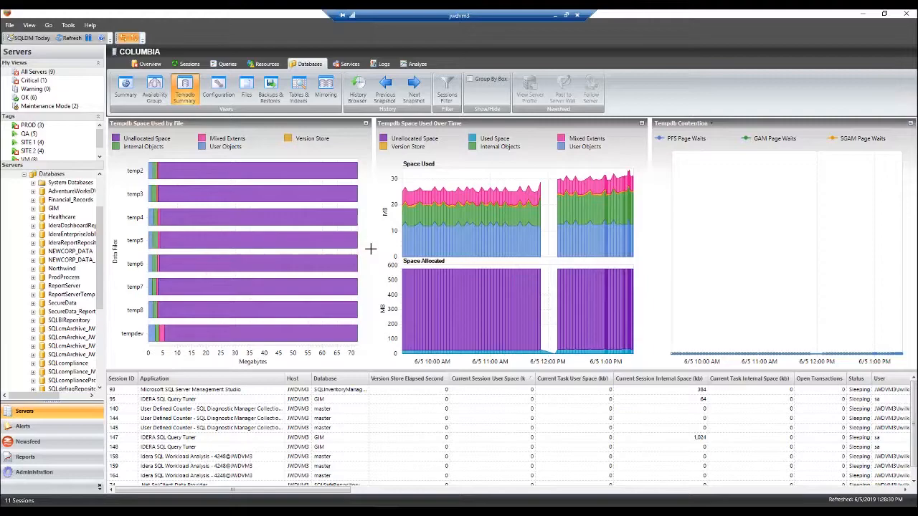
Step: Load the May 15, 2019 11:27 PM snapshot from the History Browser calendar
click(358, 89)
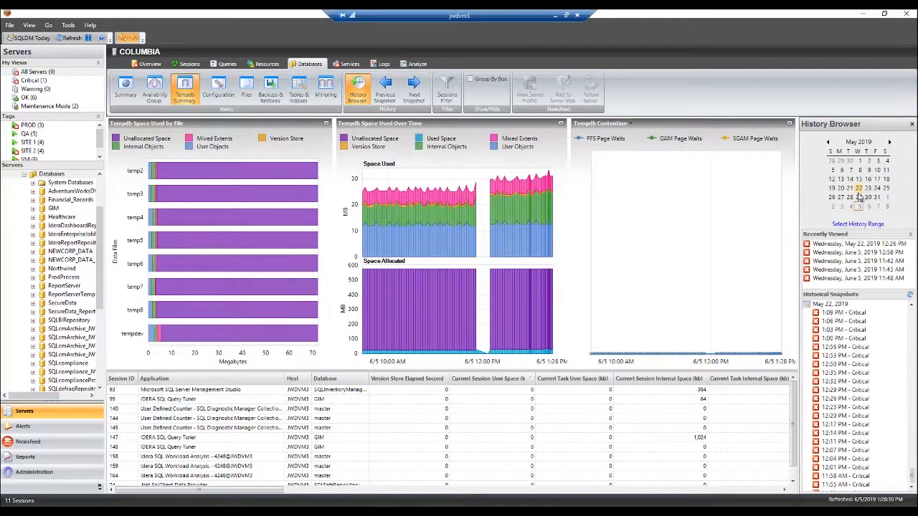
click(849, 188)
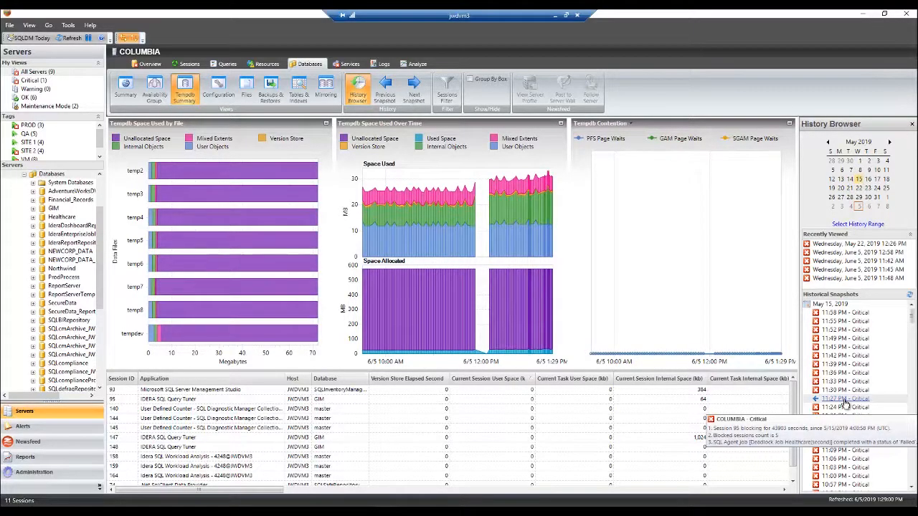
click(845, 399)
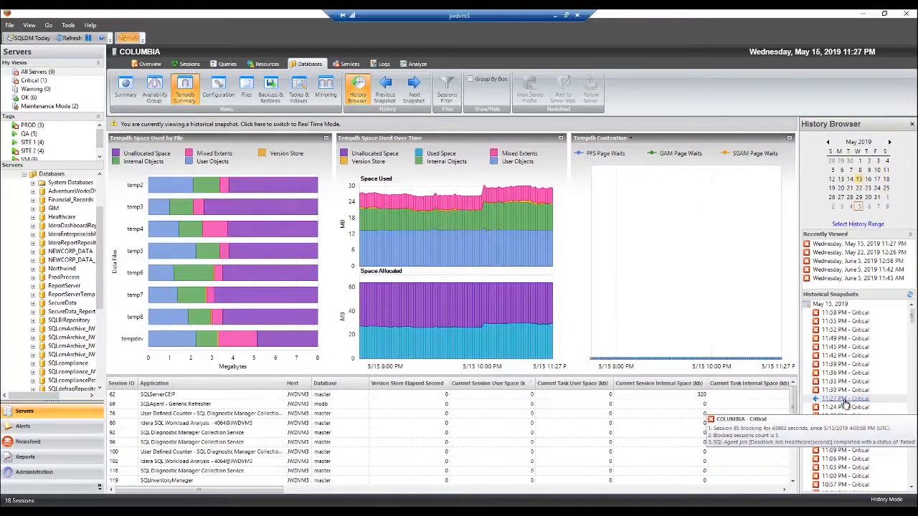
click(844, 399)
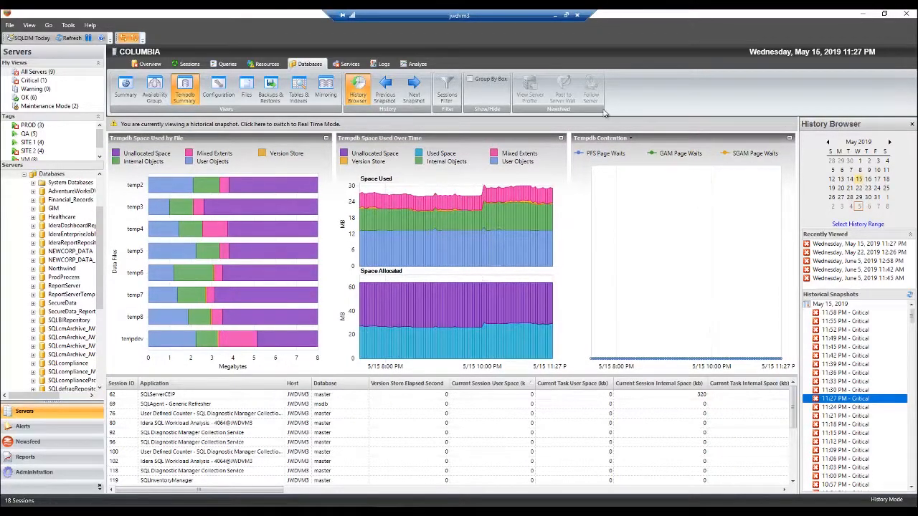
mouse_move(743, 71)
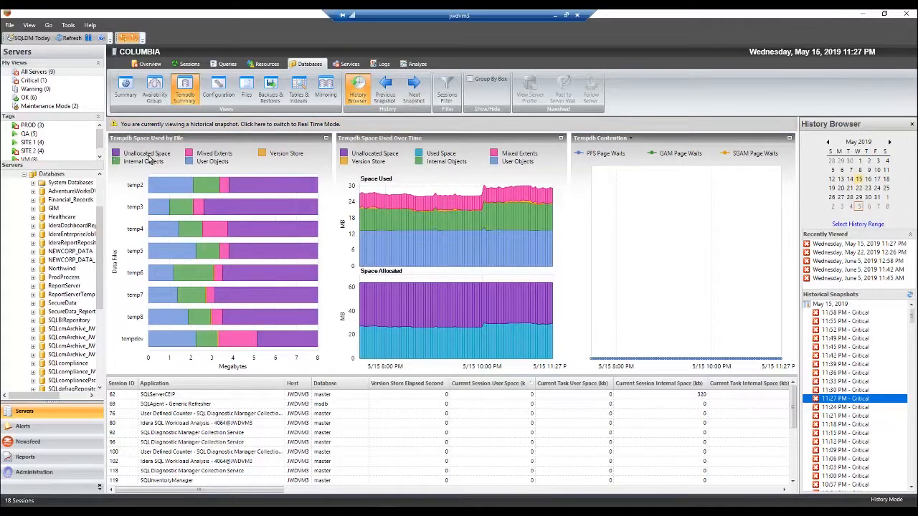
mouse_move(144, 295)
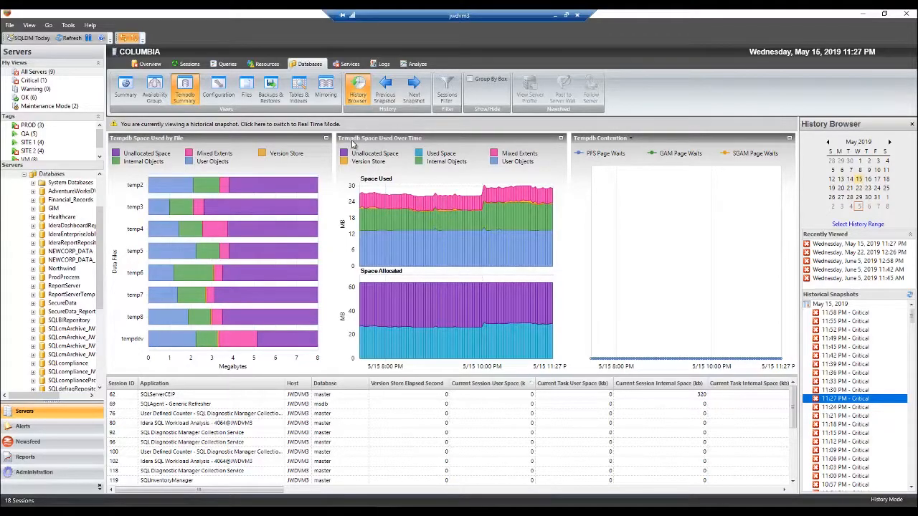
mouse_move(413, 146)
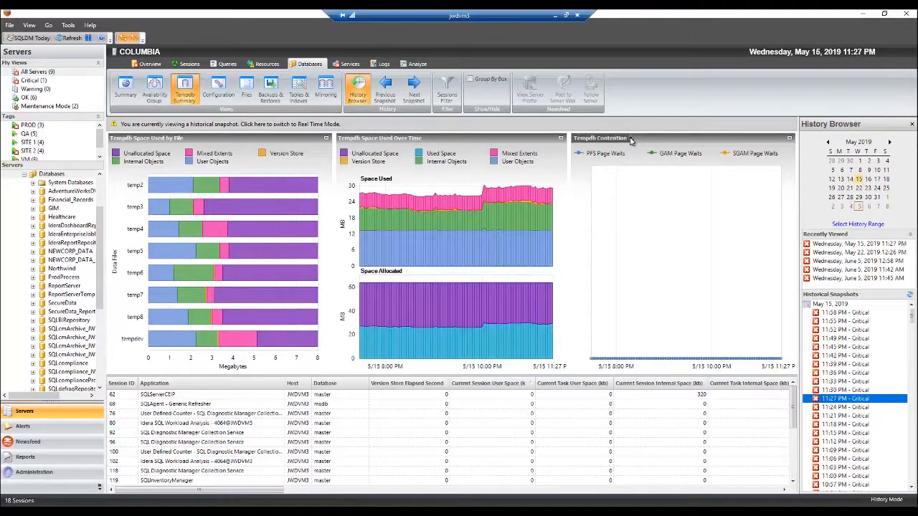
Step: Switch the third tempdb chart from Tempdb Contention to Version Store Cleanup Rate
click(631, 138)
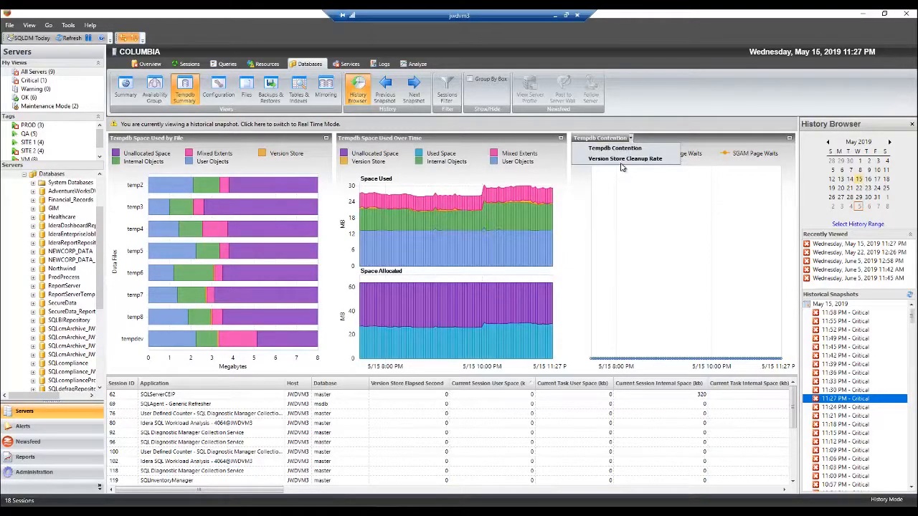
click(625, 157)
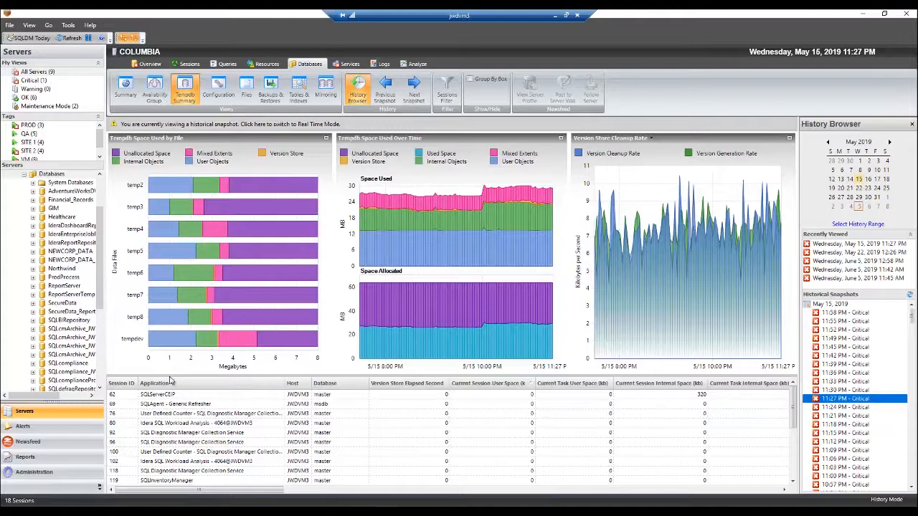
click(155, 383)
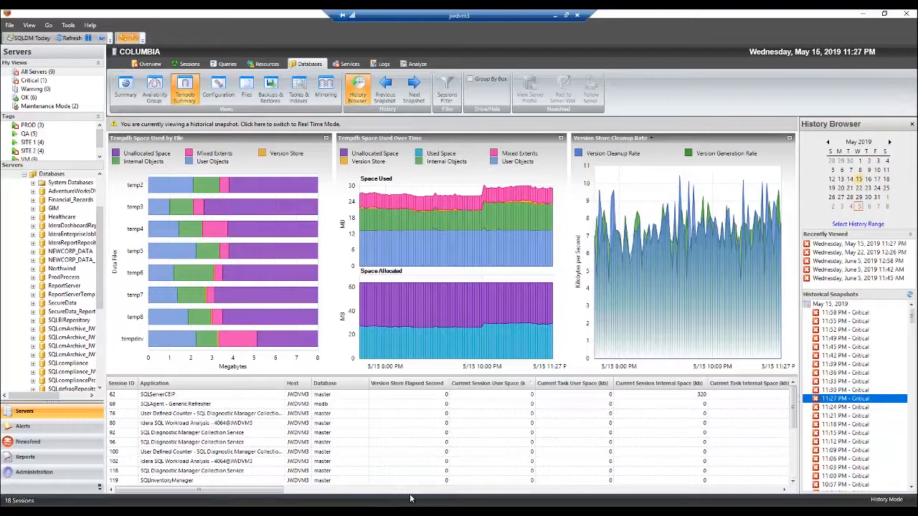
drag(410, 490, 261, 491)
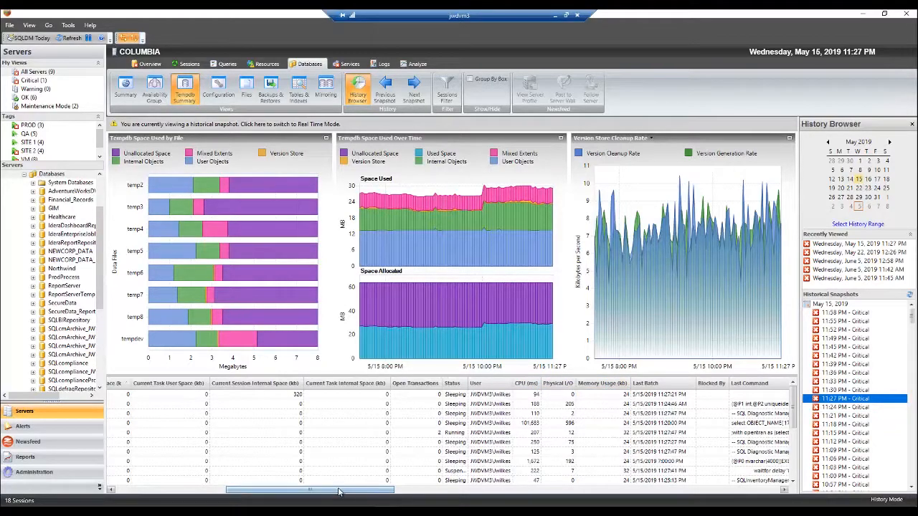
drag(341, 490, 157, 490)
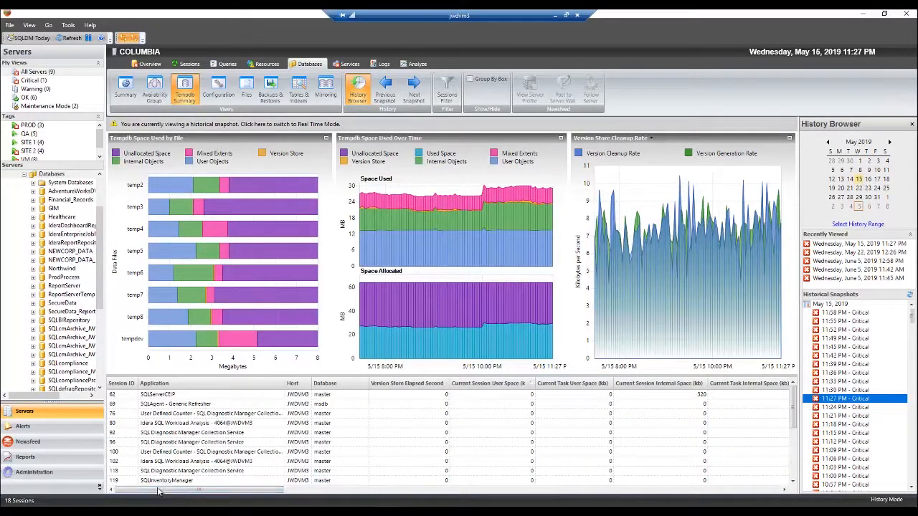
mouse_move(702, 249)
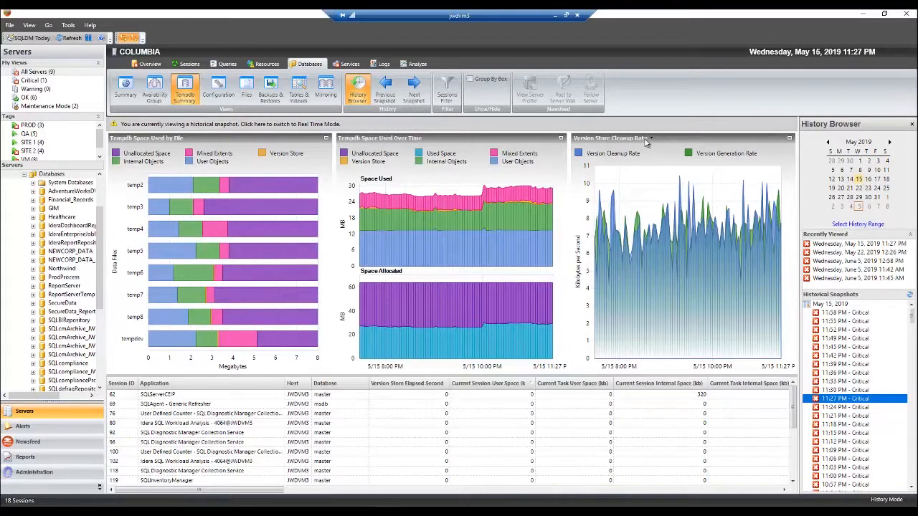
mouse_move(588, 166)
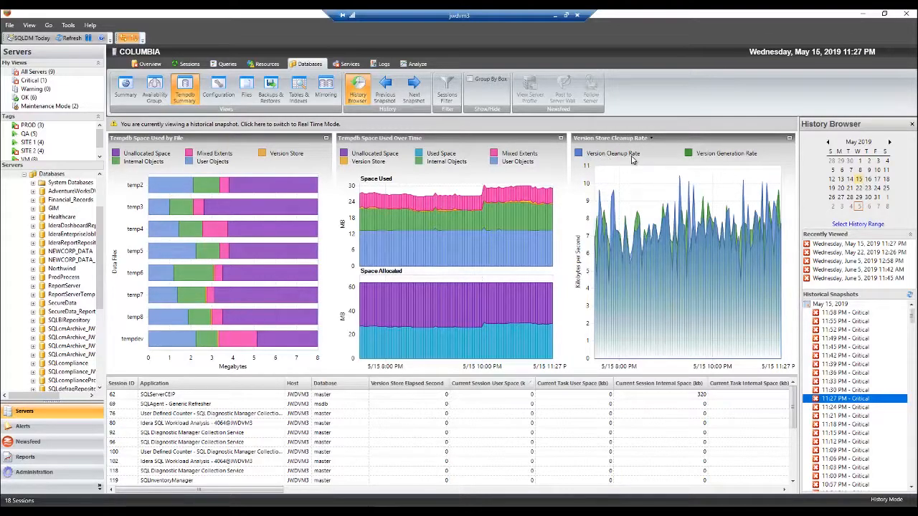
mouse_move(760, 163)
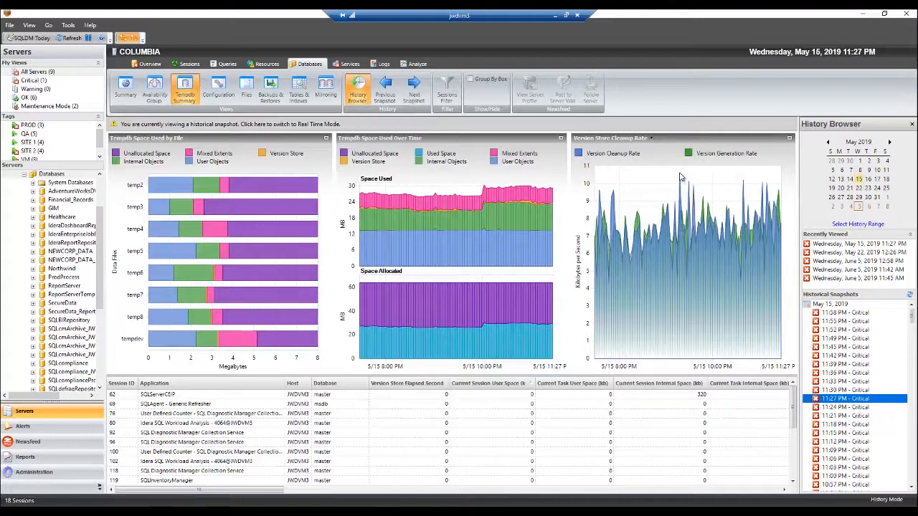
mouse_move(703, 218)
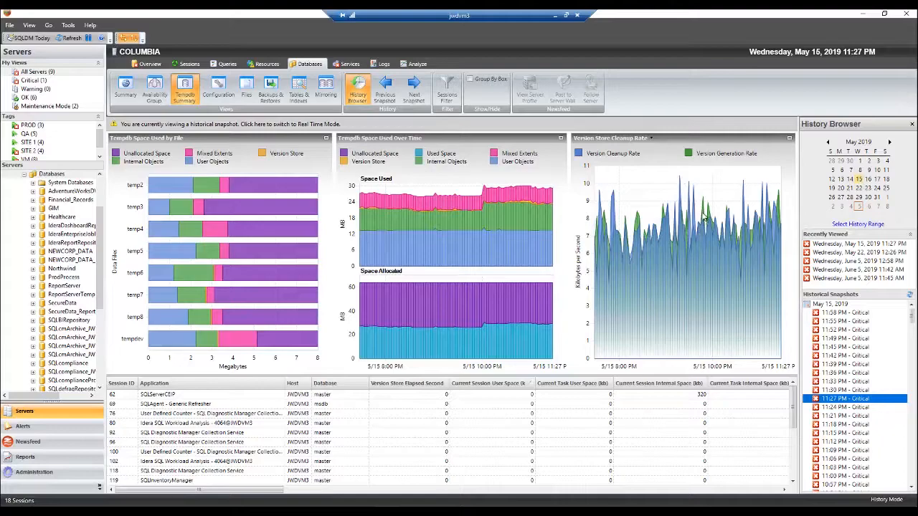
mouse_move(686, 176)
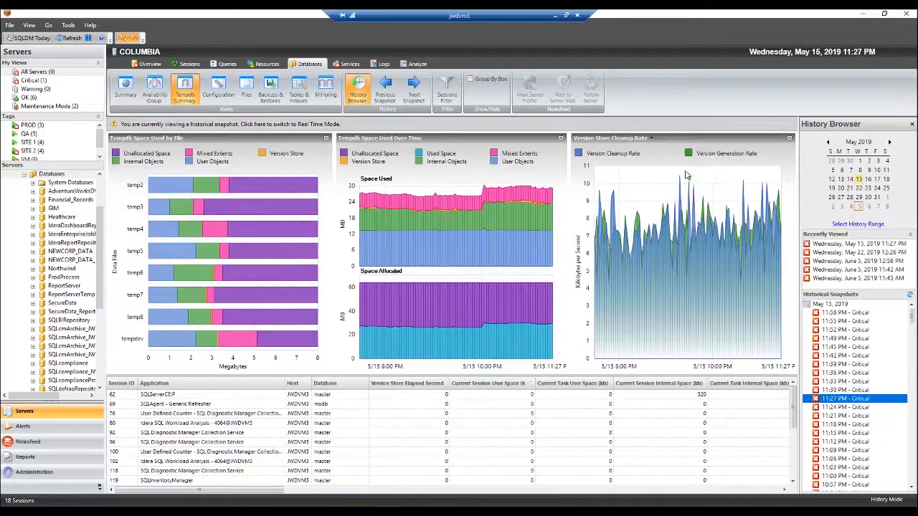
mouse_move(662, 230)
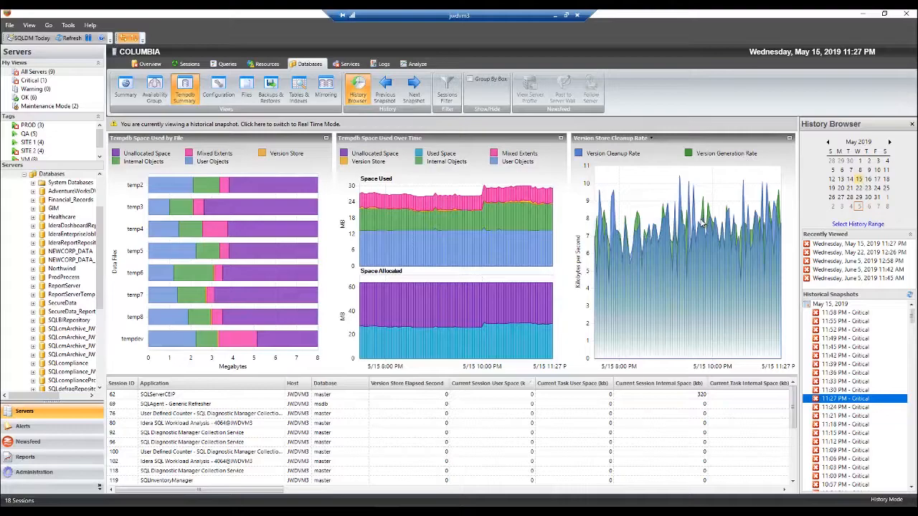
mouse_move(674, 228)
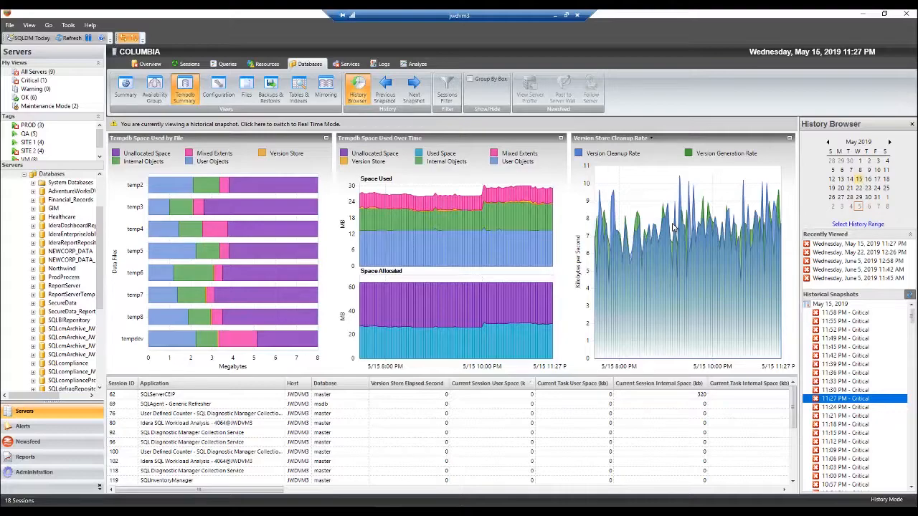
Step: Switch the third chart back to Tempdb Contention page waits
click(648, 137)
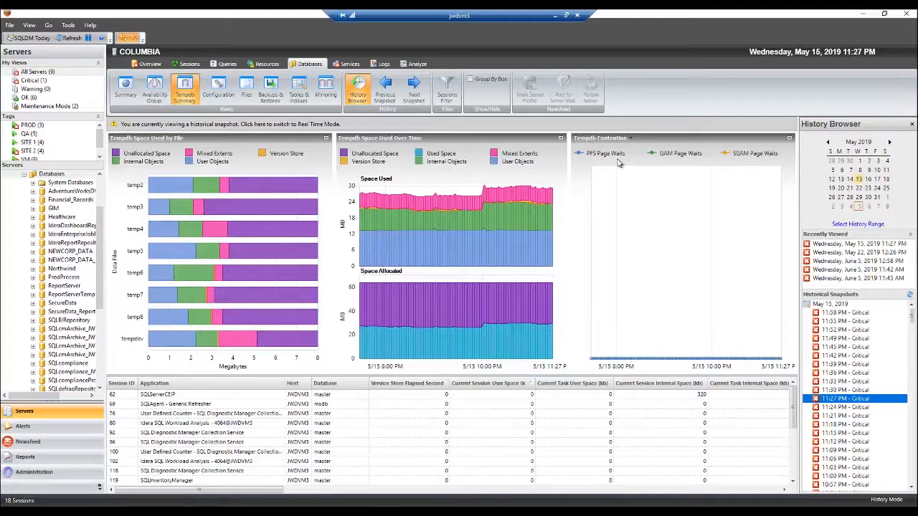
mouse_move(687, 164)
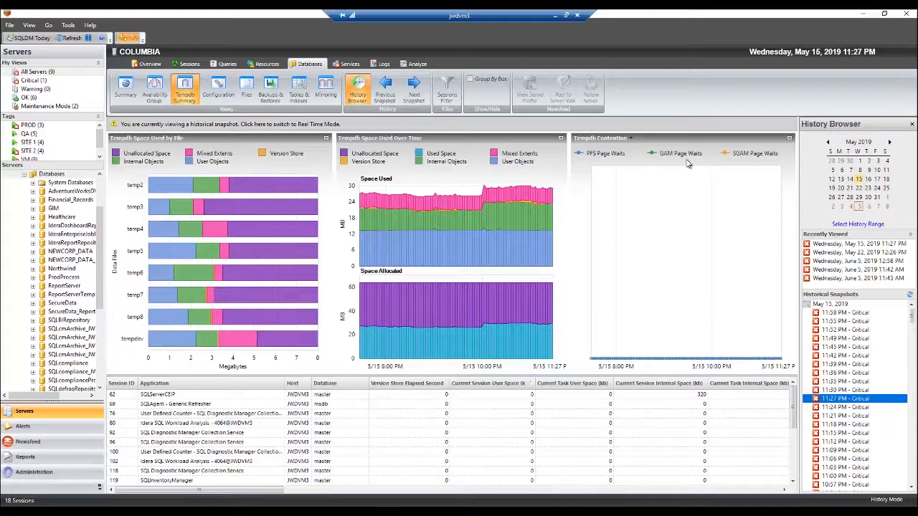
mouse_move(776, 166)
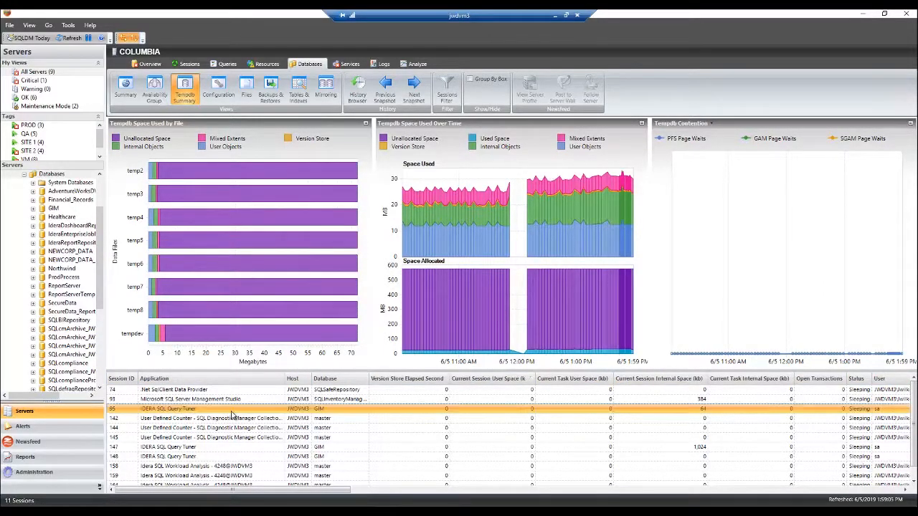
Step: View the session's locks and its session details from the tempdb sessions list, returning each time
right_click(167, 409)
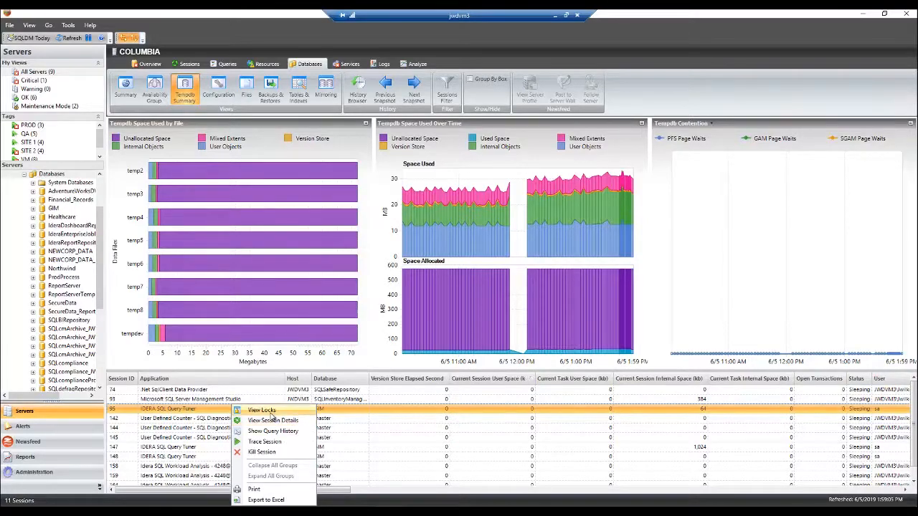
click(261, 410)
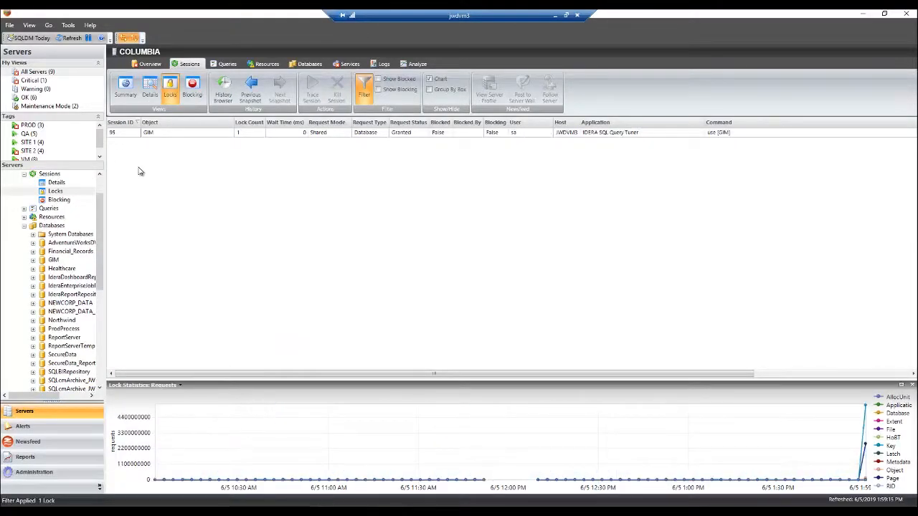
click(310, 63)
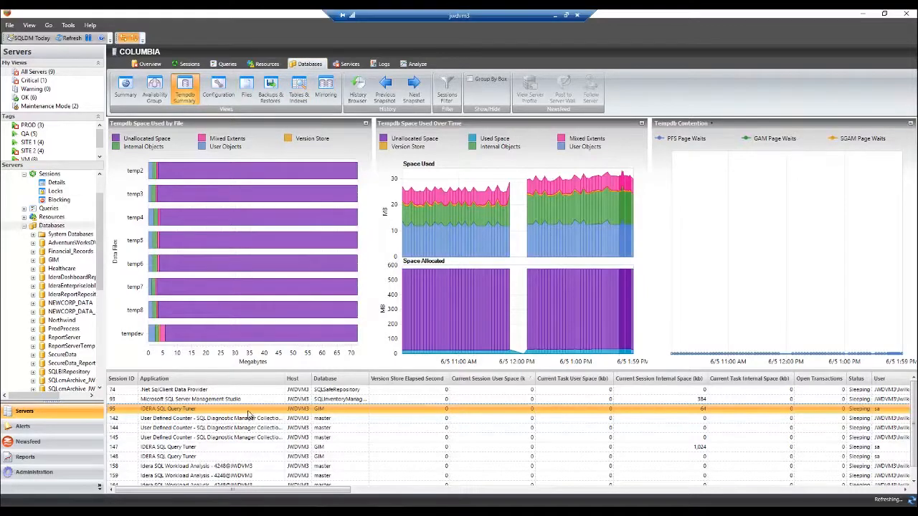
right_click(168, 409)
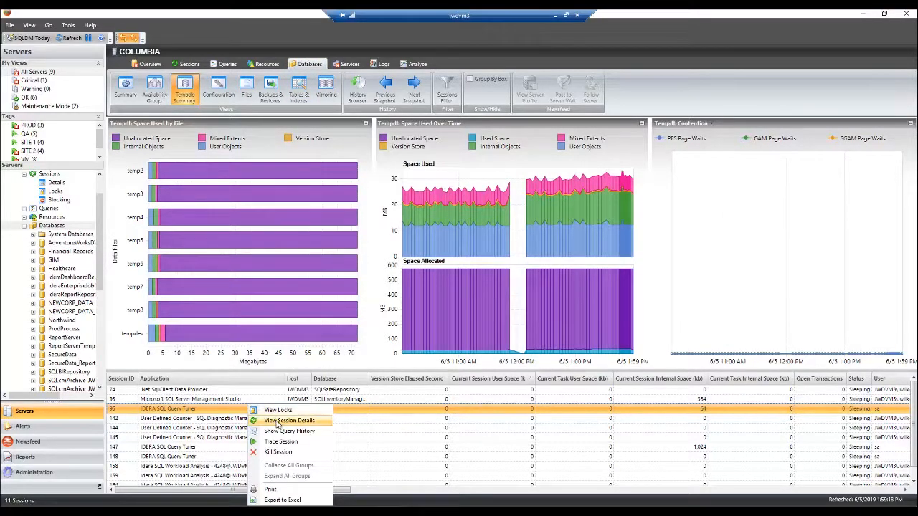
click(288, 420)
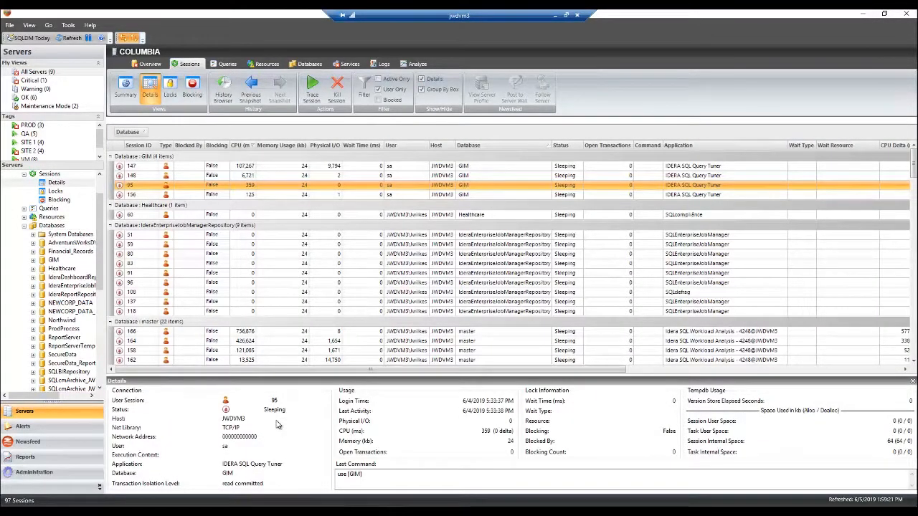
click(309, 63)
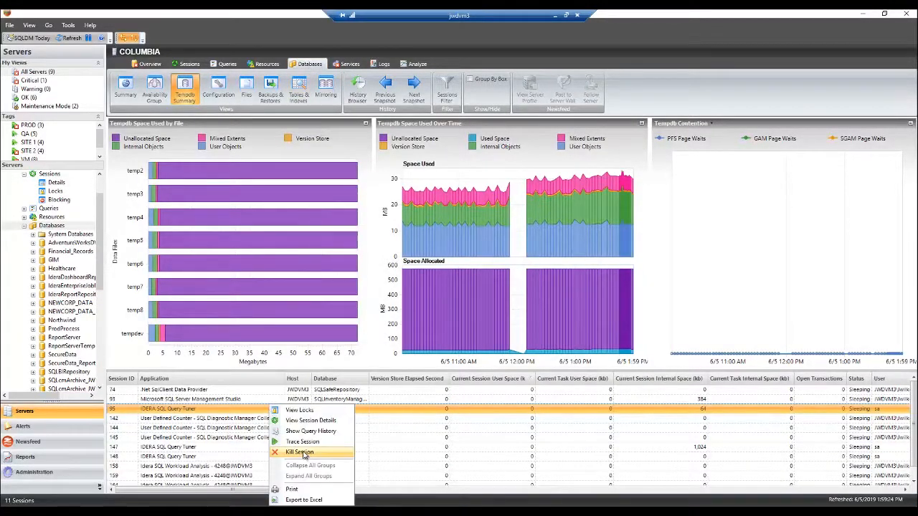
Step: Kill that session from the sessions list and confirm the warning
click(301, 442)
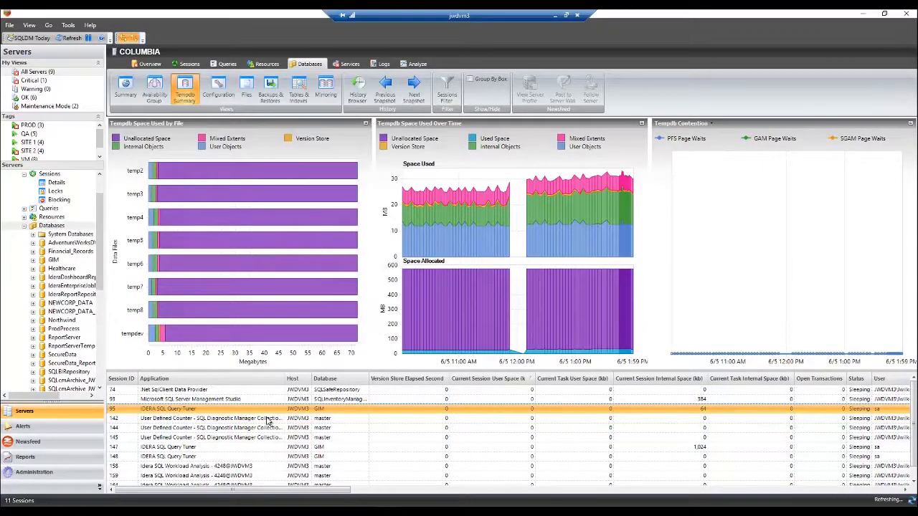
right_click(169, 409)
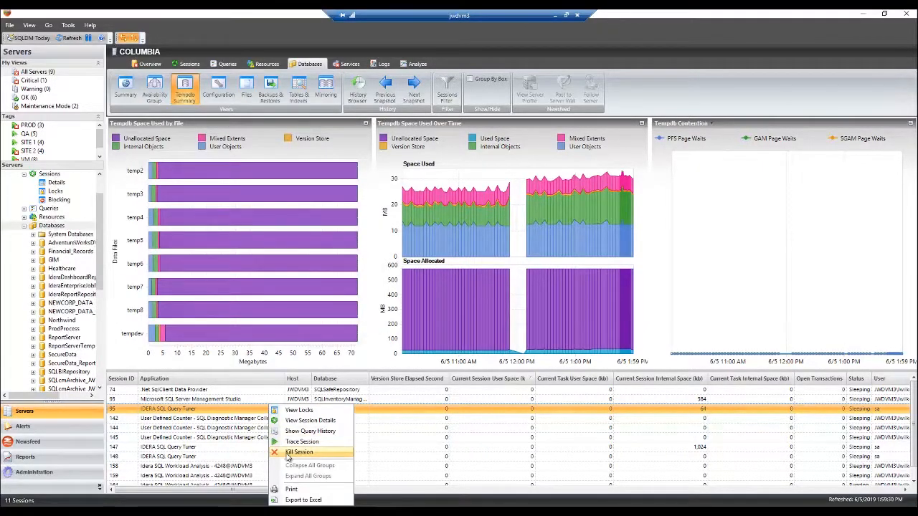
click(299, 453)
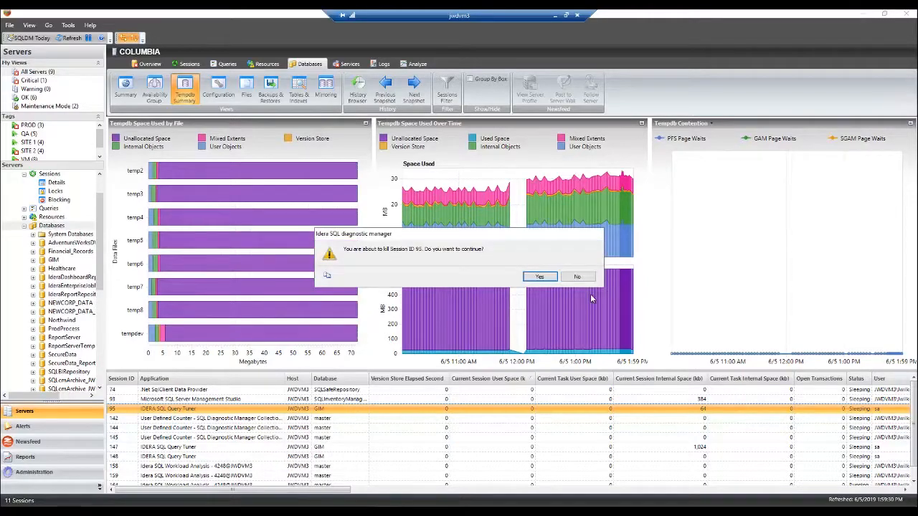
click(540, 277)
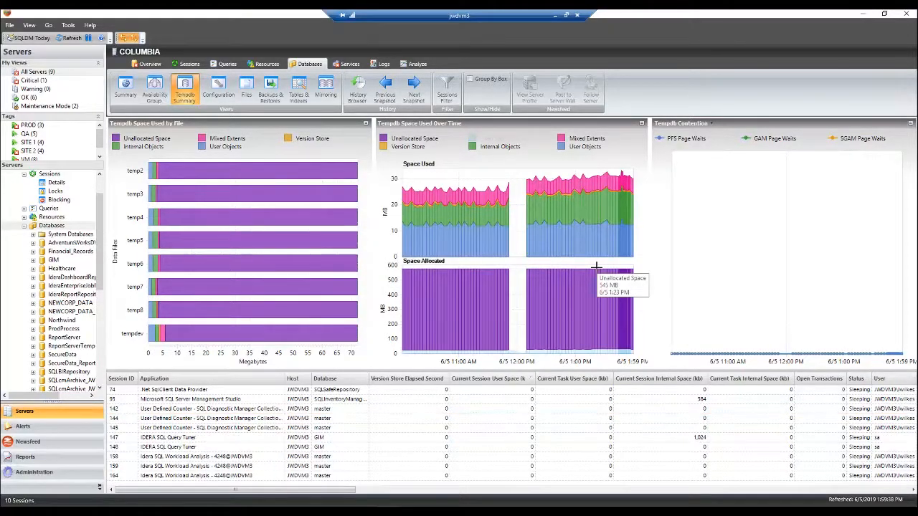